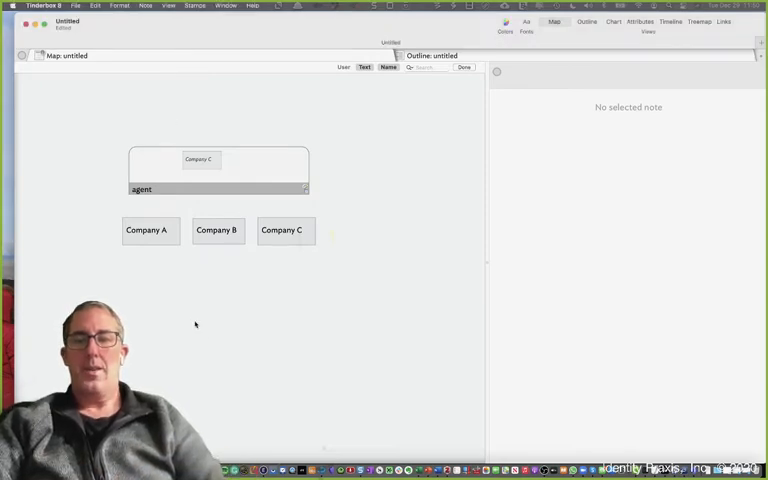
- Create a new adornment on the empty map area below the company notes
right_click(196, 324)
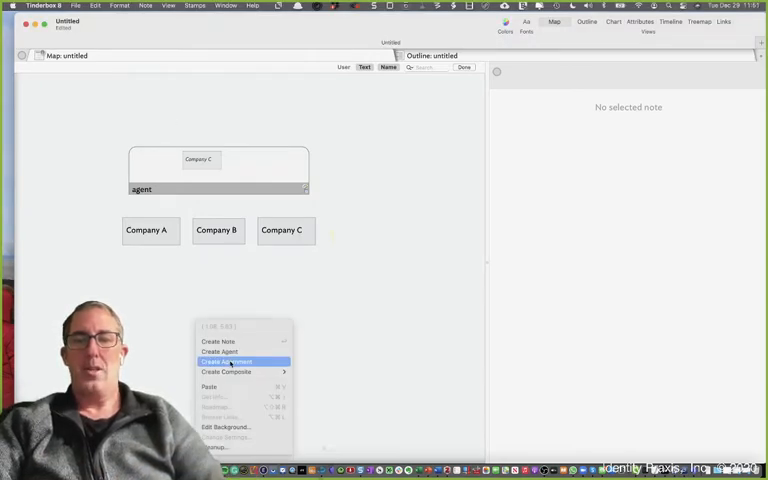
click(224, 360)
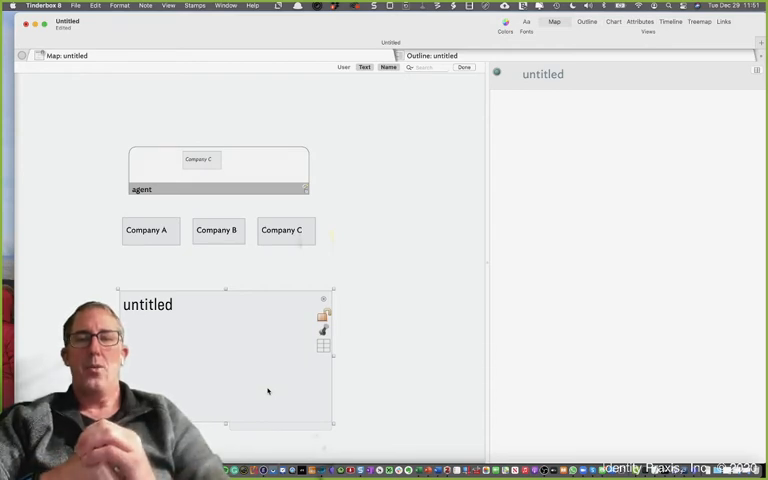
- Rename the new adornment to 'Tech Companies'
double_click(148, 304)
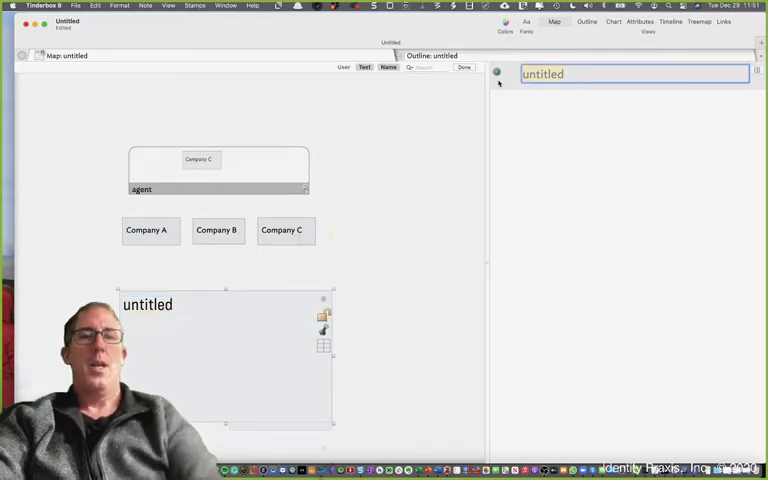
text(Tech Companies)
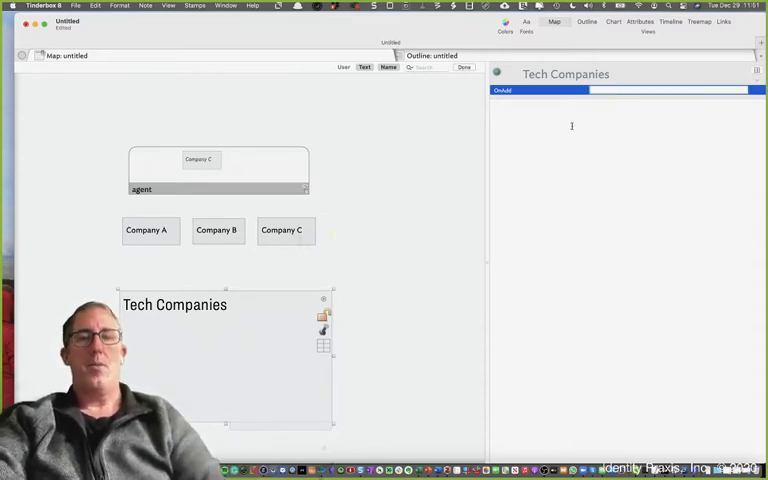
- Add a Type attribute and set Company A and Company B's Type to 'Company'
click(146, 230)
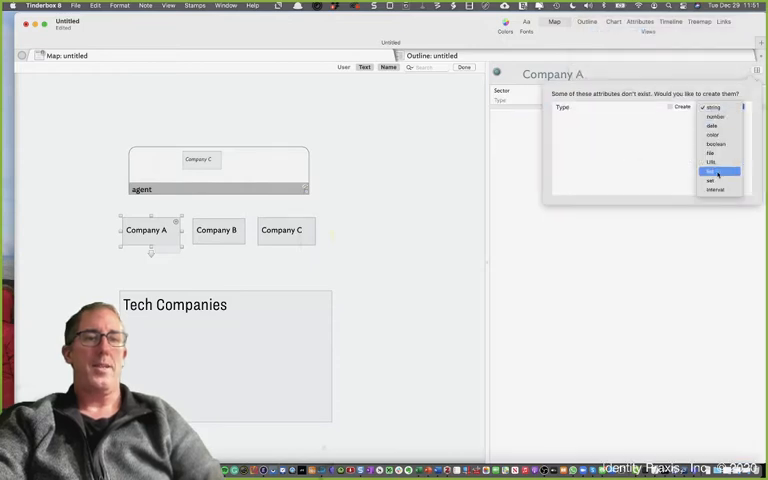
click(700, 172)
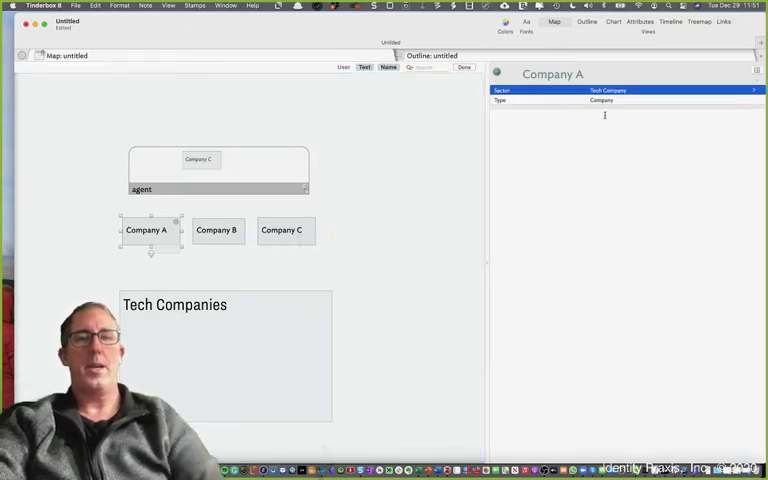
click(216, 230)
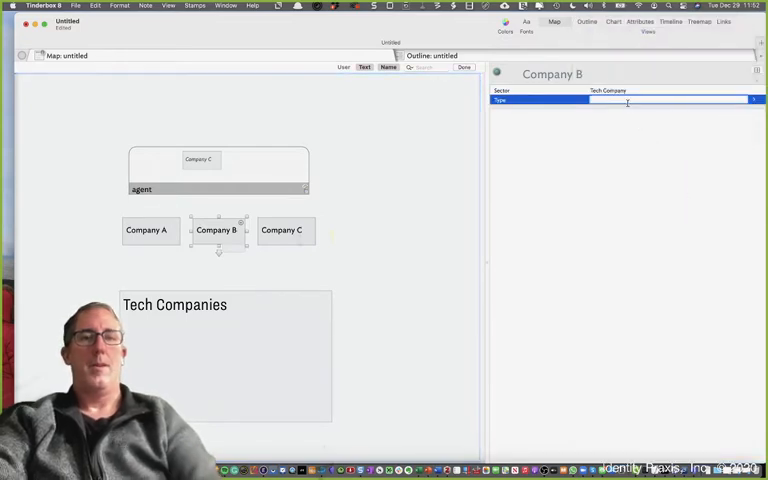
text(Company)
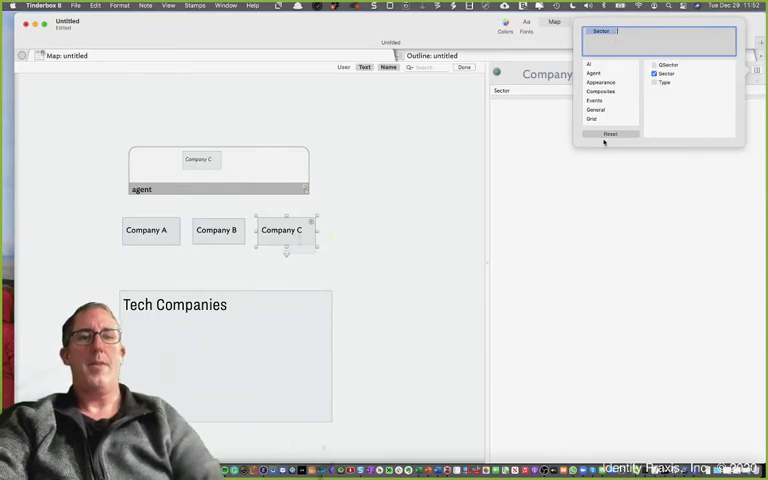
- Set the adornment's OnAdd action to $Type="Company"
click(656, 84)
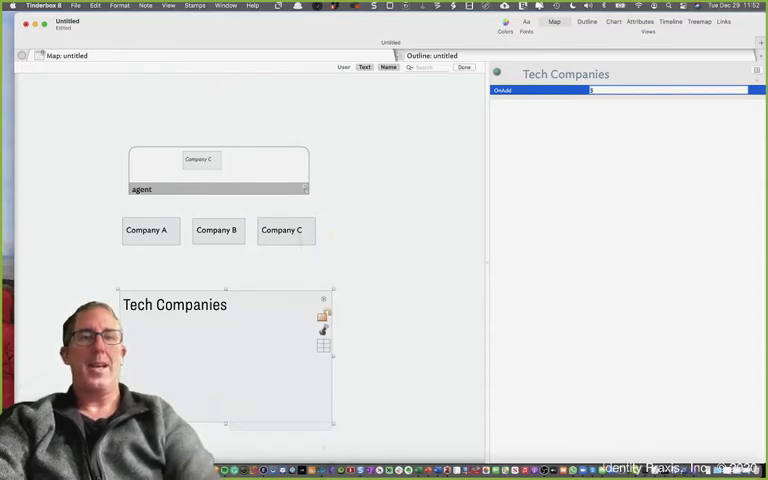
text($Type=")
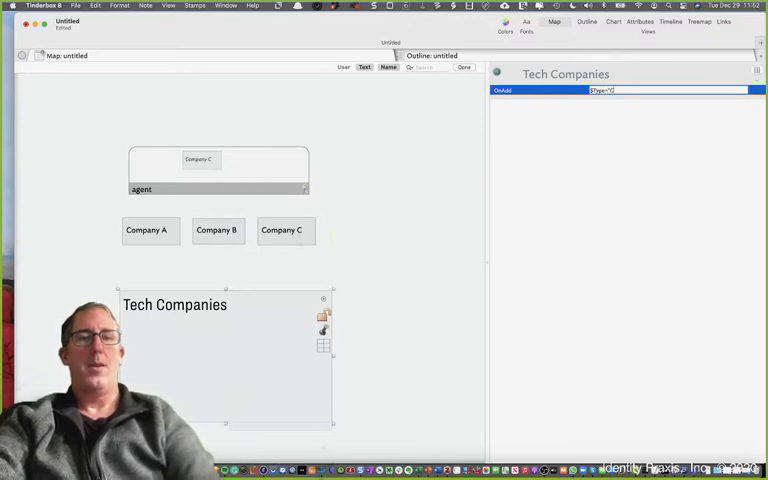
text(Company)
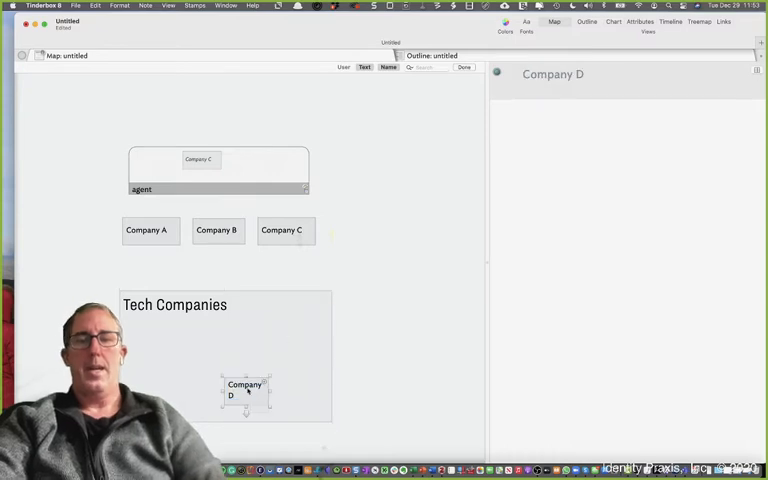
- Drag Company D onto the Tech Companies adornment and select a company note
drag(244, 390, 420, 296)
text(C)
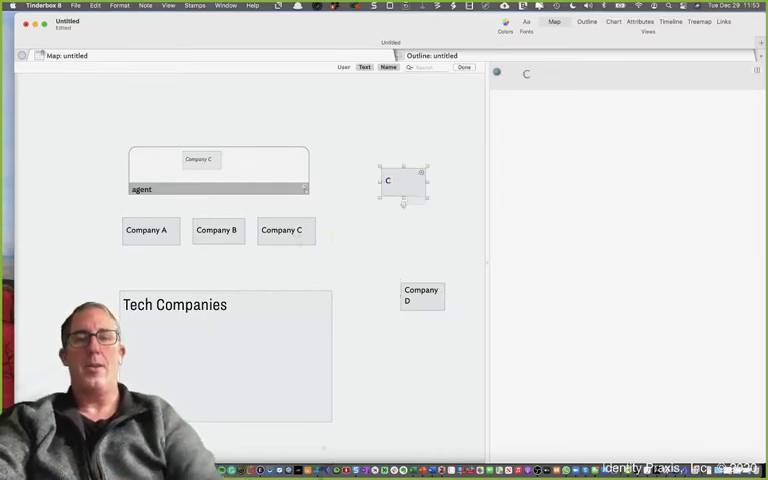
click(216, 230)
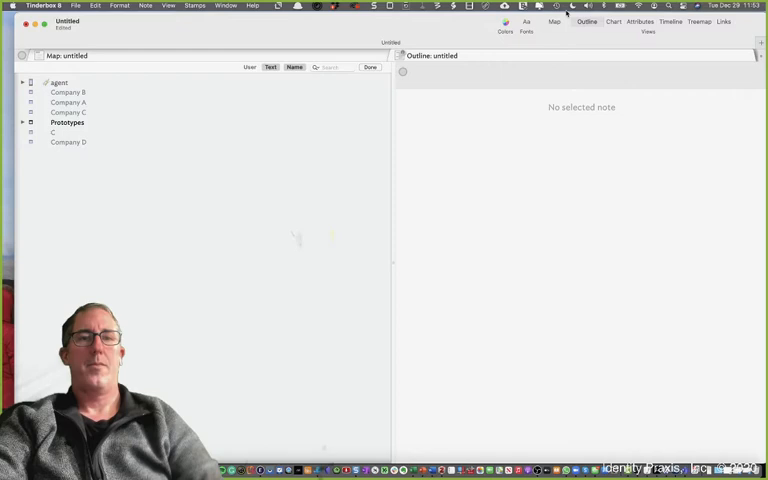
- Back on the map, select Company D and display its Type attribute, now 'Company'
click(544, 22)
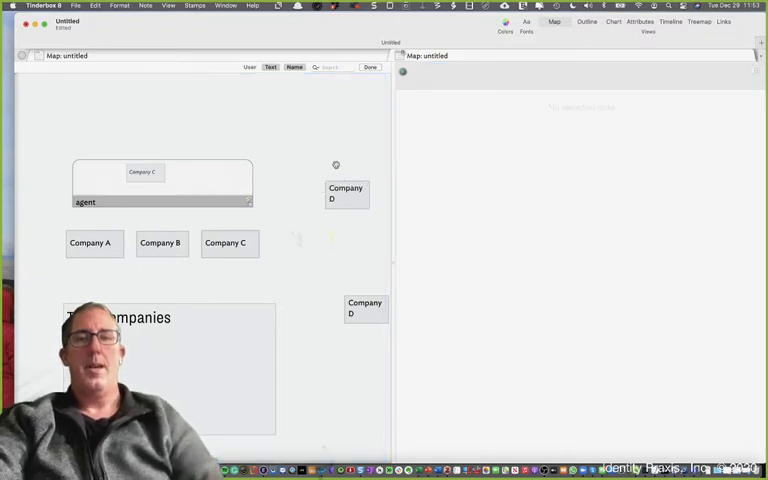
click(224, 244)
text(Typ)
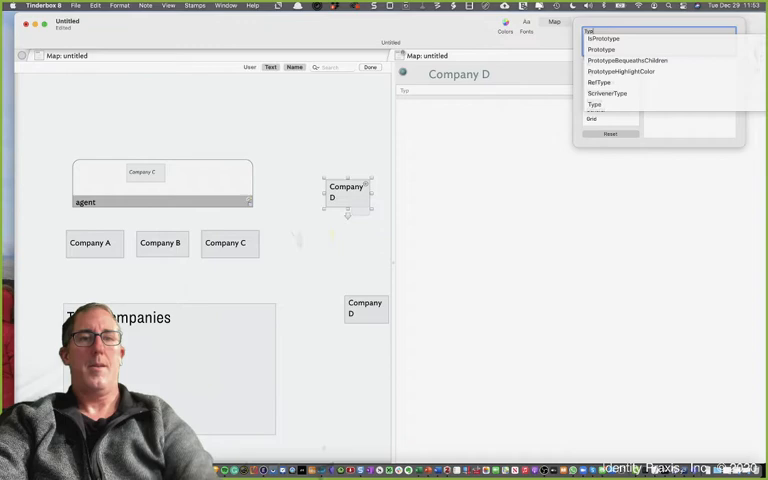
click(590, 104)
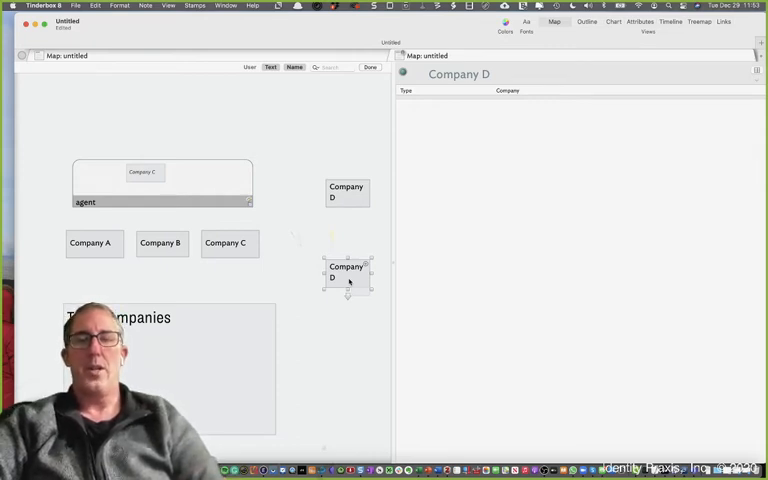
mouse_move(244, 390)
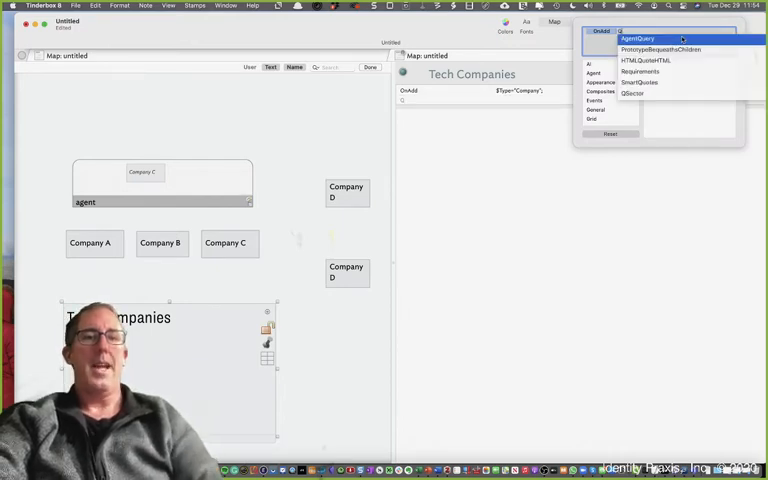
- Show AgentQuery on the adornment and append $Color=$Color(adornment) to its OnAdd action
click(648, 30)
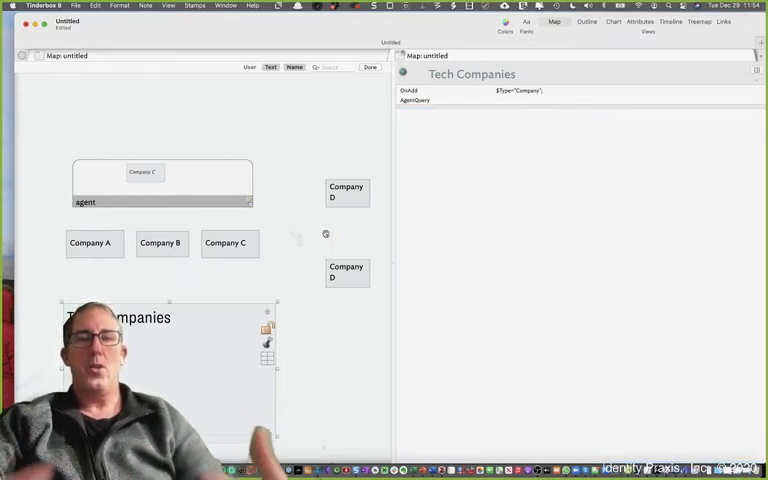
click(540, 92)
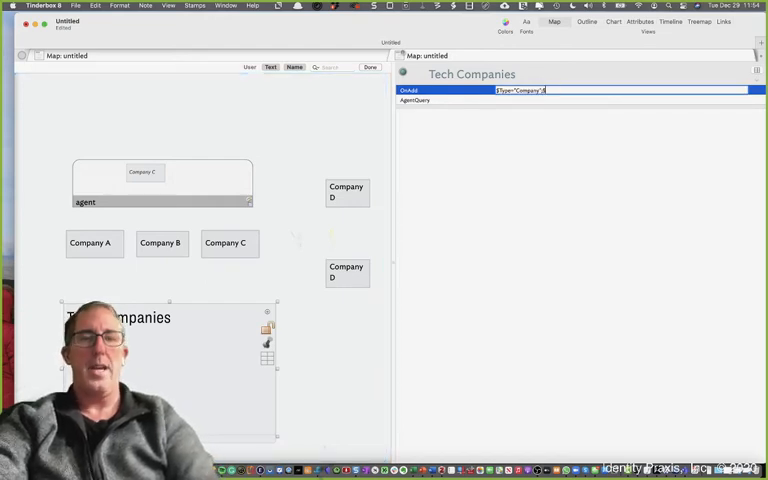
text($Color=$Color(adornment)
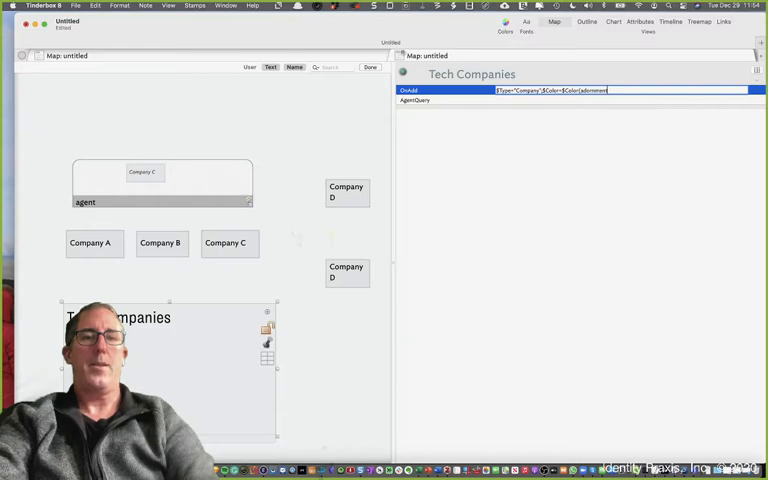
text(())
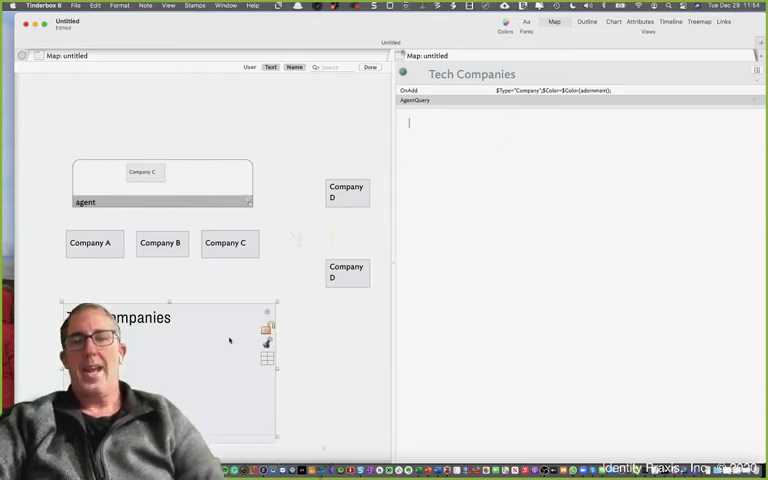
mouse_move(152, 368)
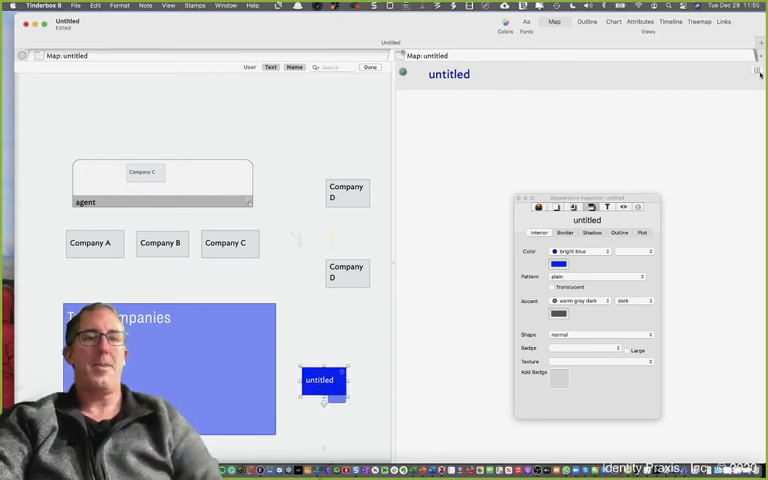
- Set the Tech Companies adornment's colour to blue in the Inspector
click(756, 70)
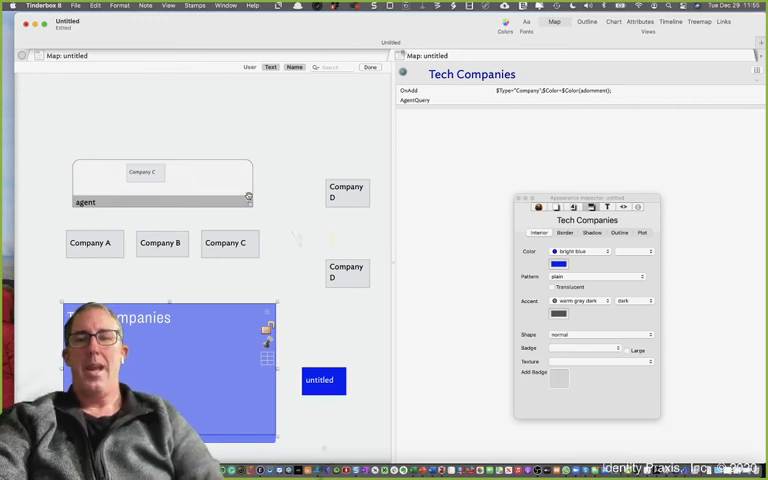
- Set the adornment's AgentQuery to $Sector.format("*").icontains($Sector(agent))
click(84, 202)
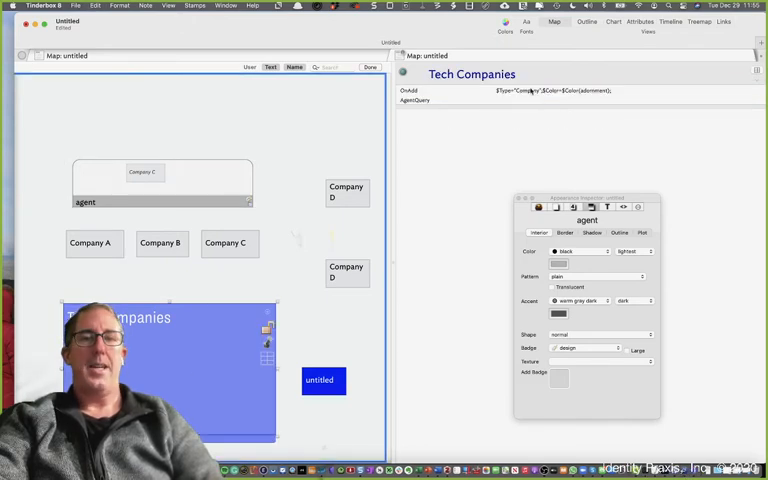
click(430, 100)
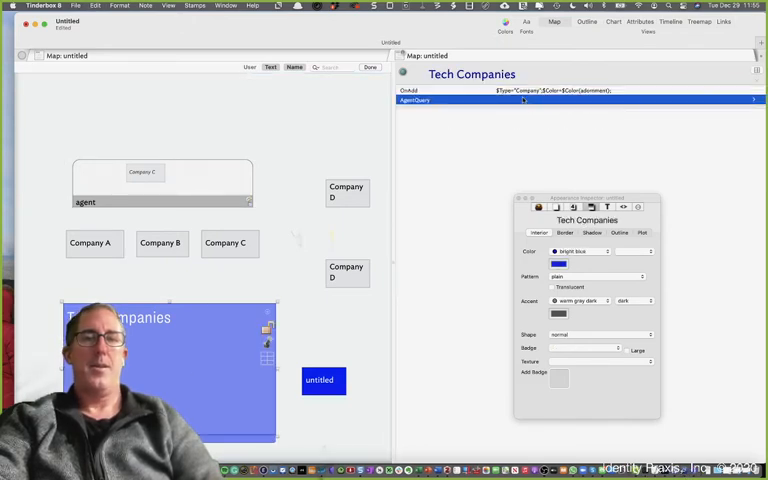
text($Sector.format("*").icontains($Sector(agent));)
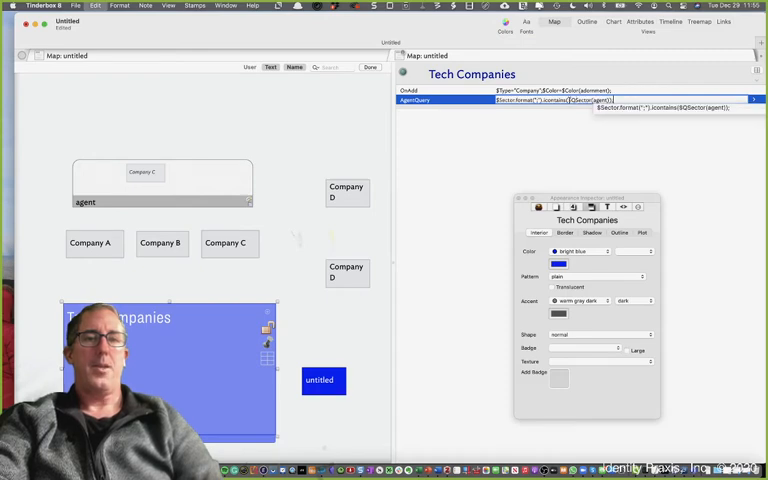